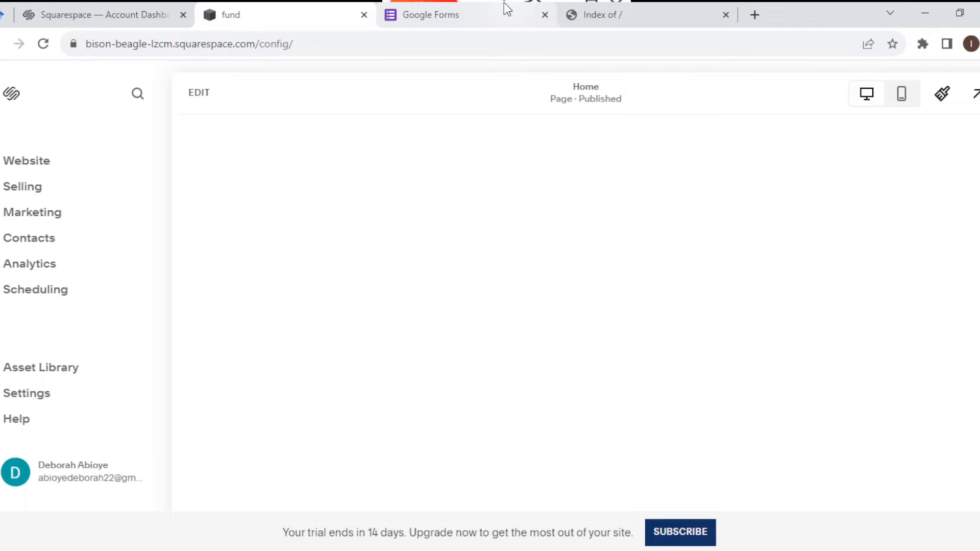
Start a new Google Form from the Event Registration template
left_click(430, 14)
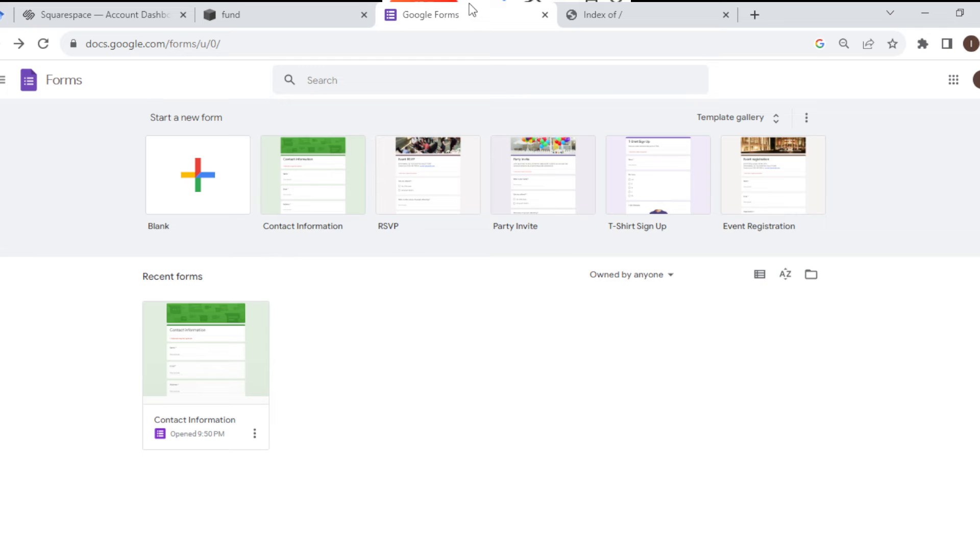
mouse_move(444, 321)
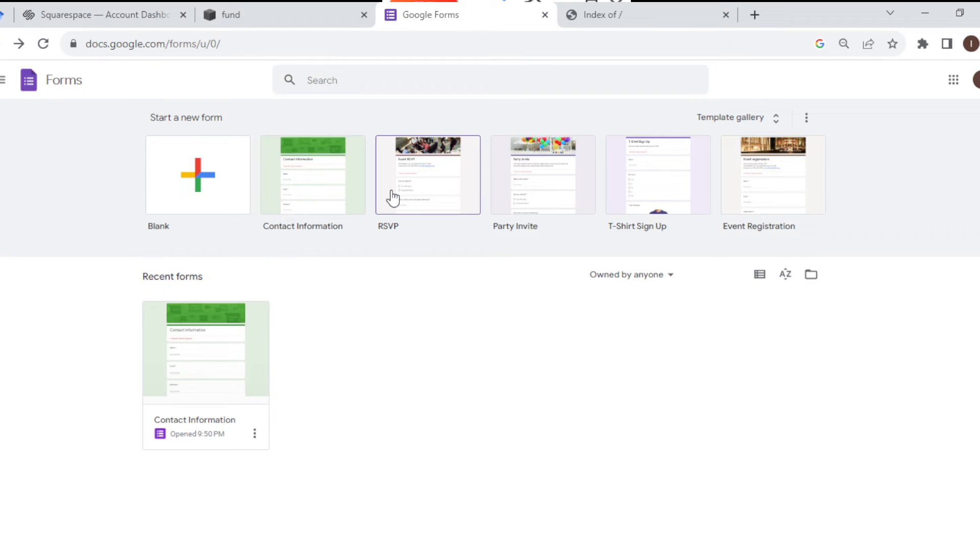
mouse_move(218, 403)
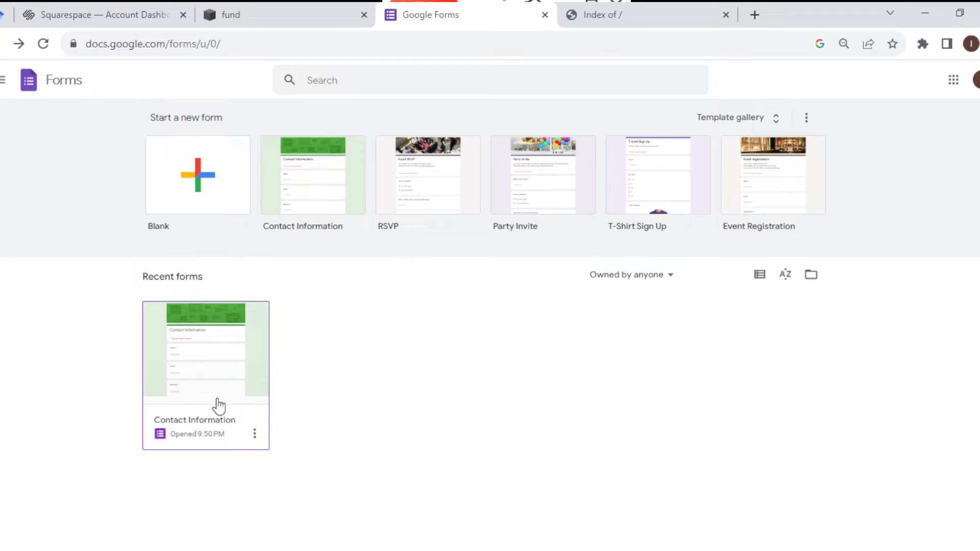
mouse_move(841, 185)
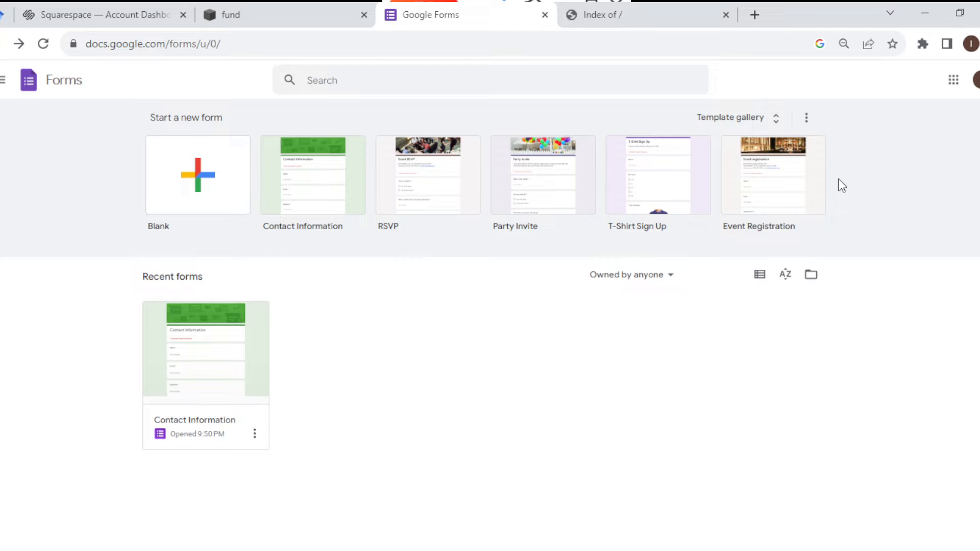
mouse_move(772, 175)
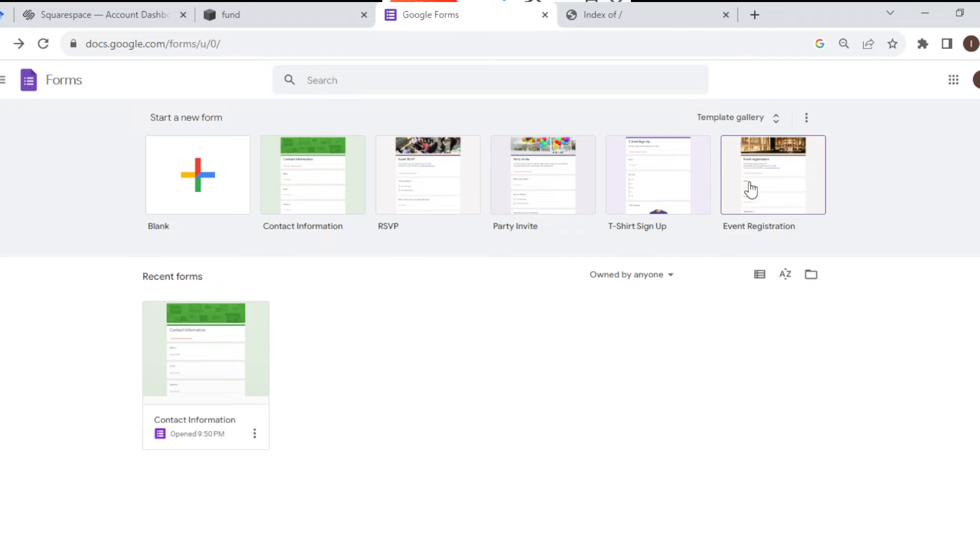
left_click(772, 174)
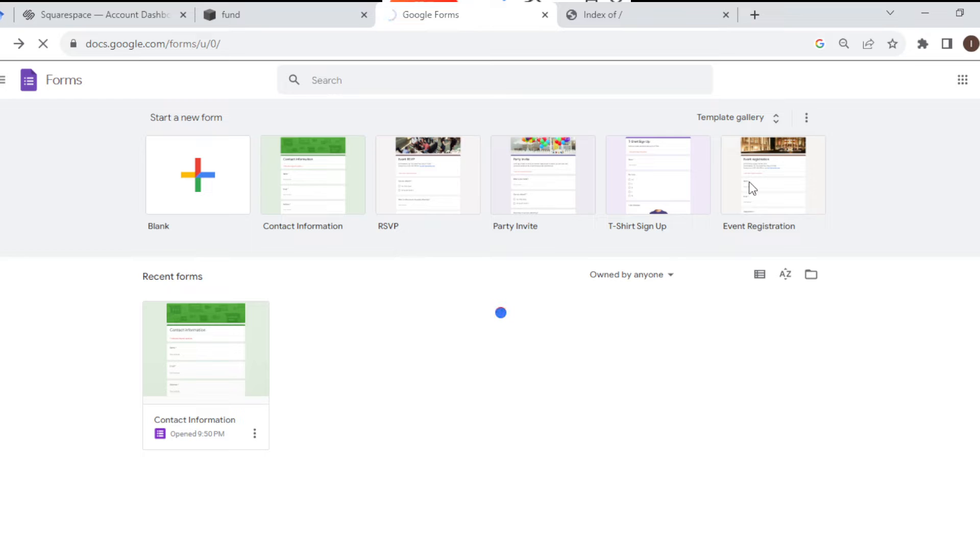
Load the Event Registration form in the Google Forms editor
left_click(771, 174)
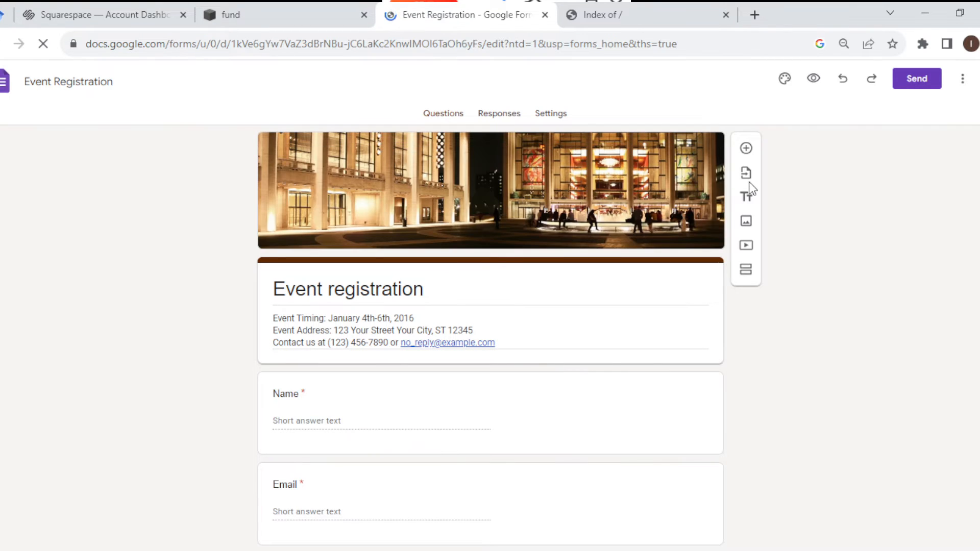
mouse_move(609, 388)
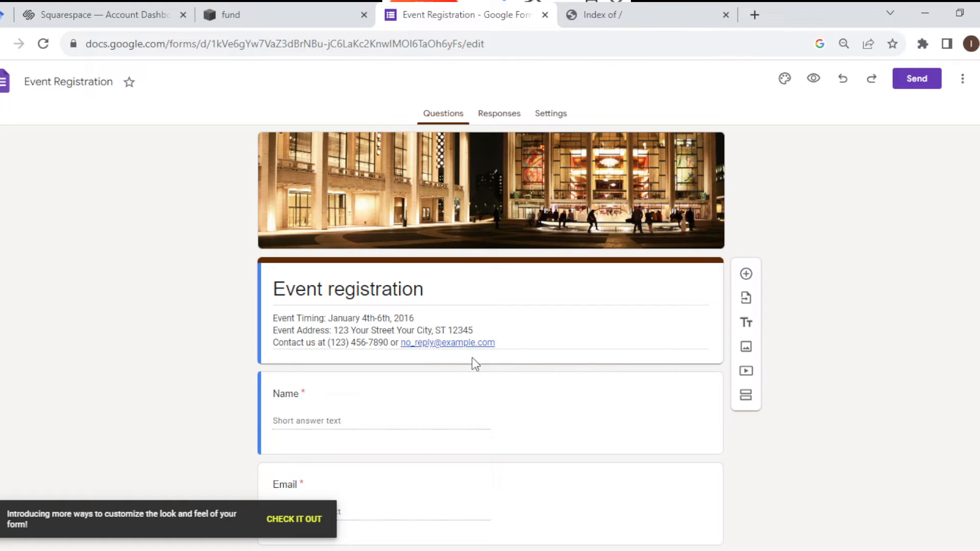
mouse_move(705, 158)
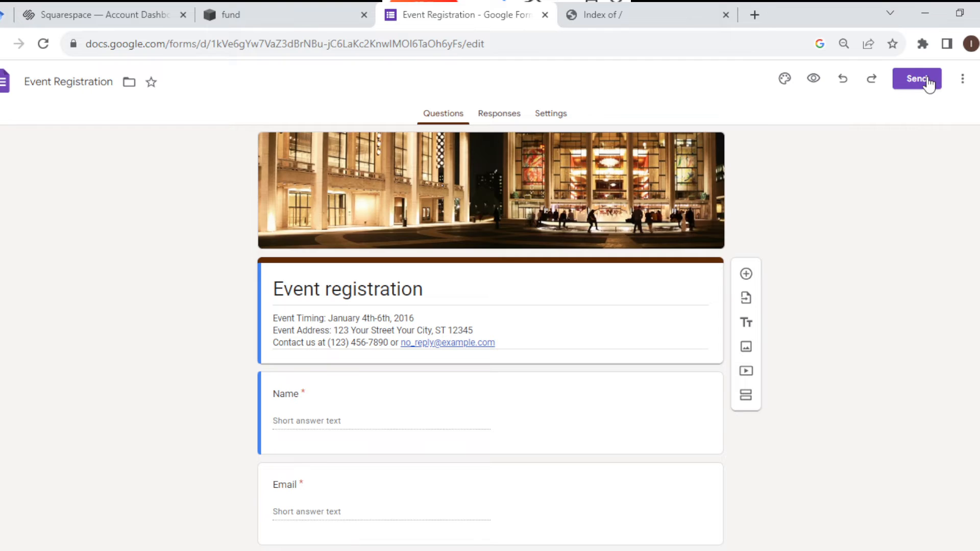
Copy the form's iframe embed HTML from Send, then return to the Squarespace dashboard
left_click(917, 79)
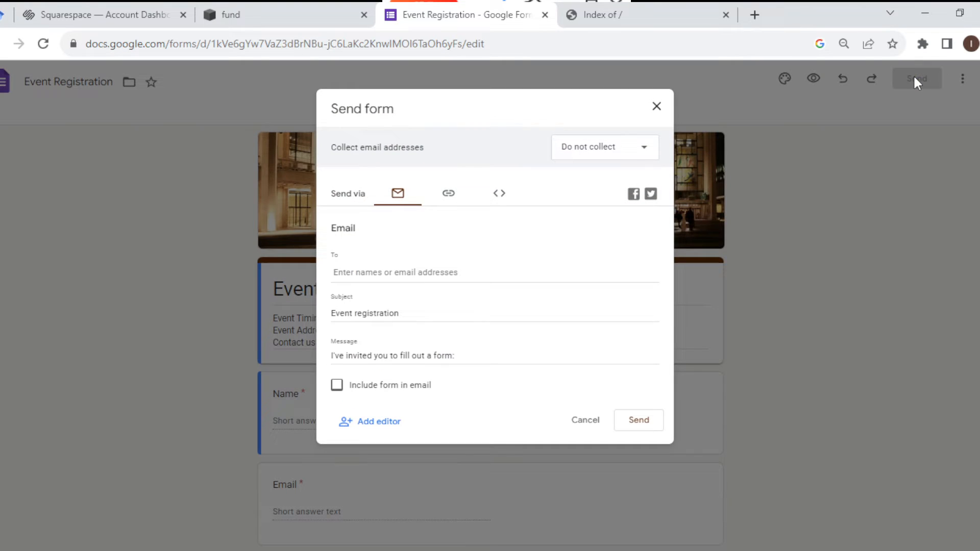
mouse_move(465, 263)
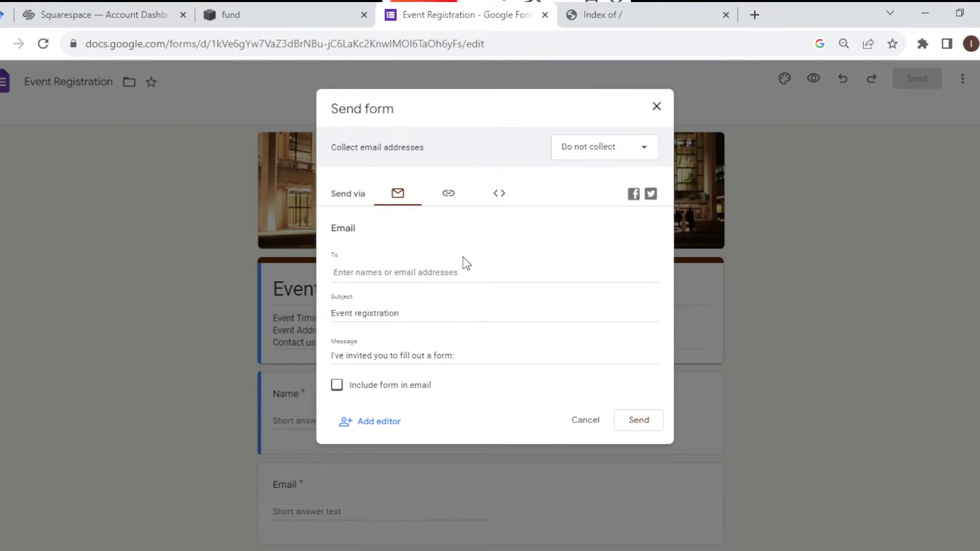
mouse_move(398, 193)
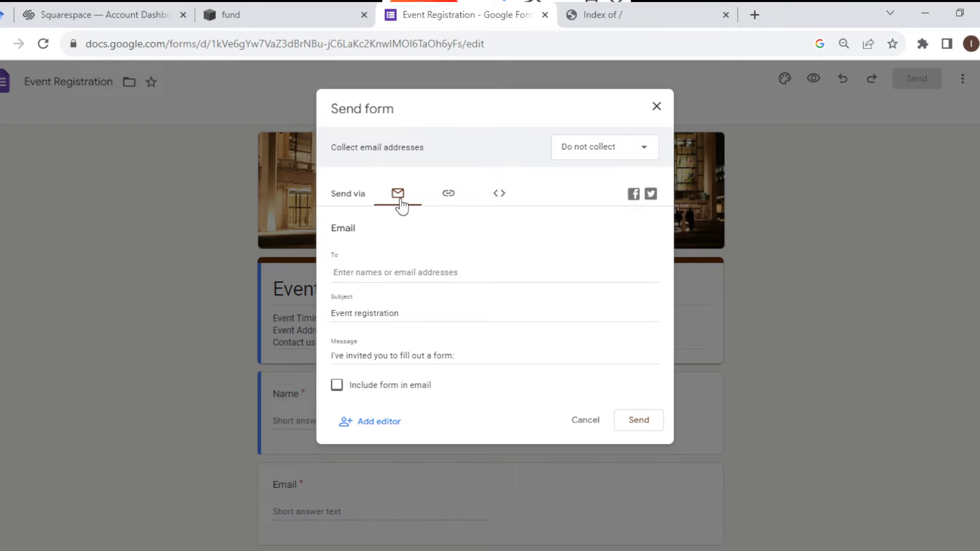
mouse_move(450, 188)
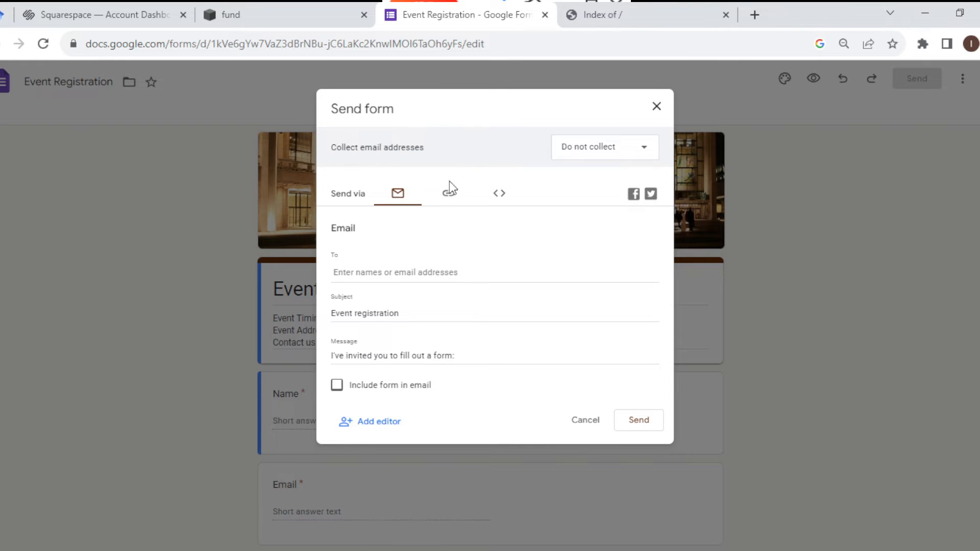
mouse_move(445, 194)
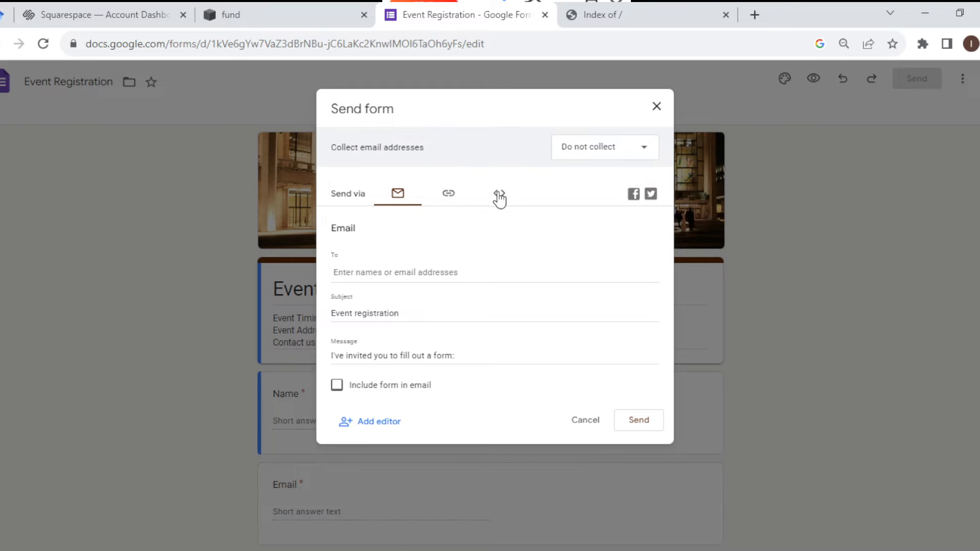
left_click(499, 193)
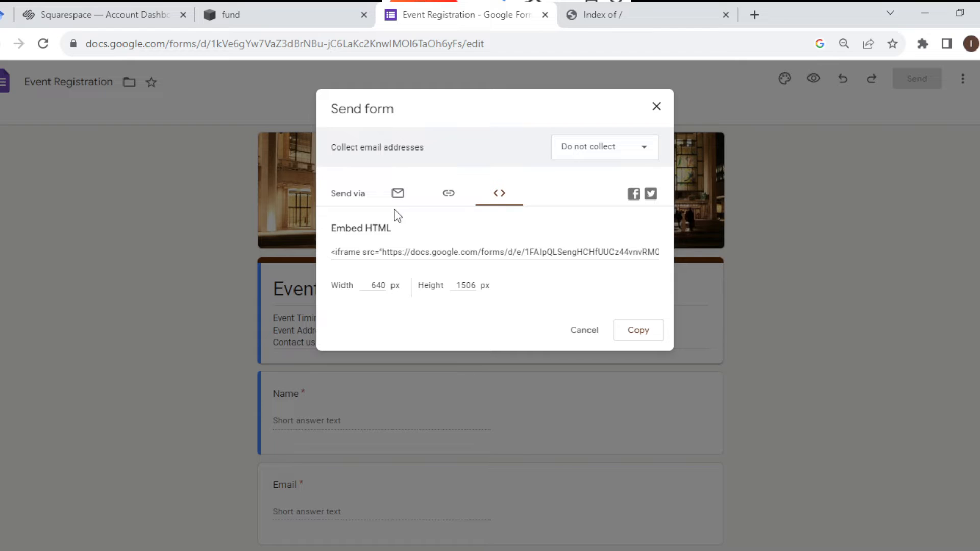
mouse_move(465, 239)
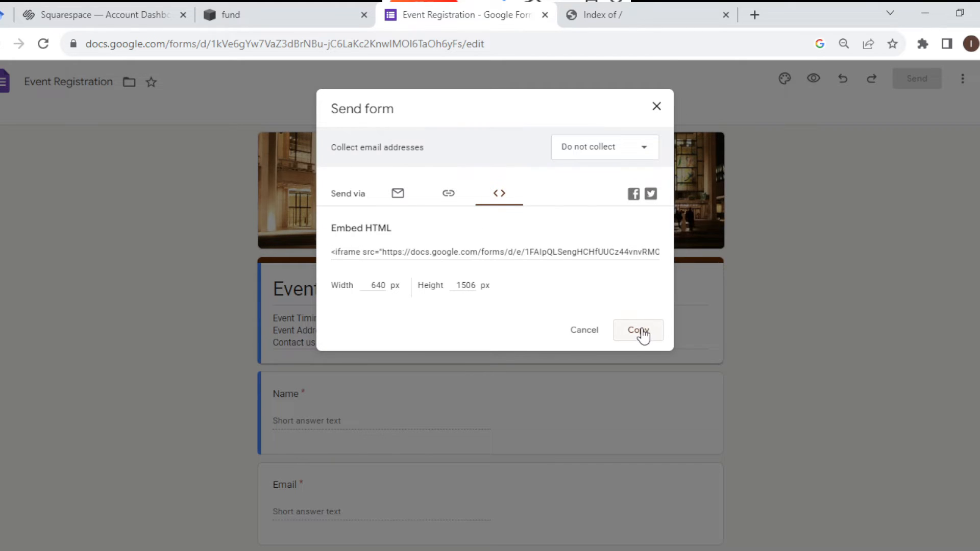
left_click(637, 330)
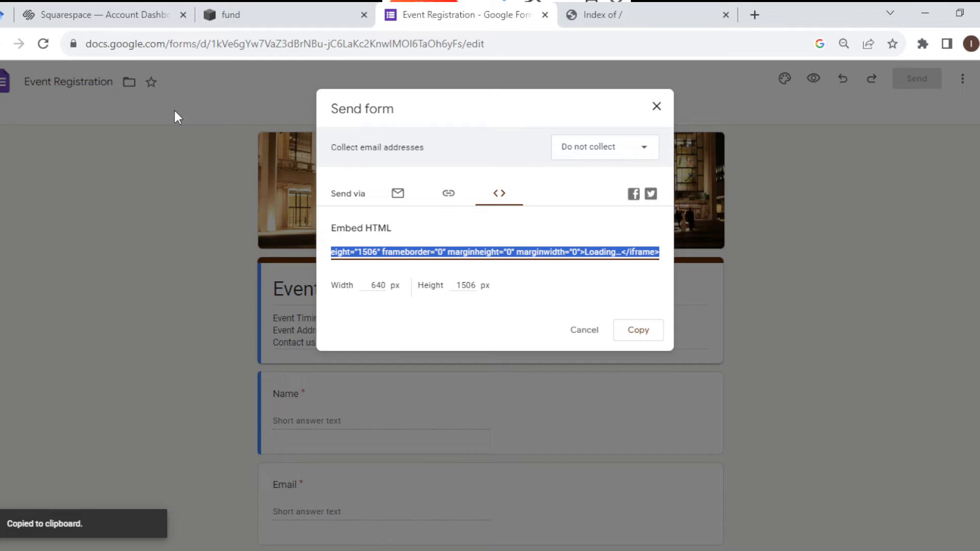
left_click(94, 14)
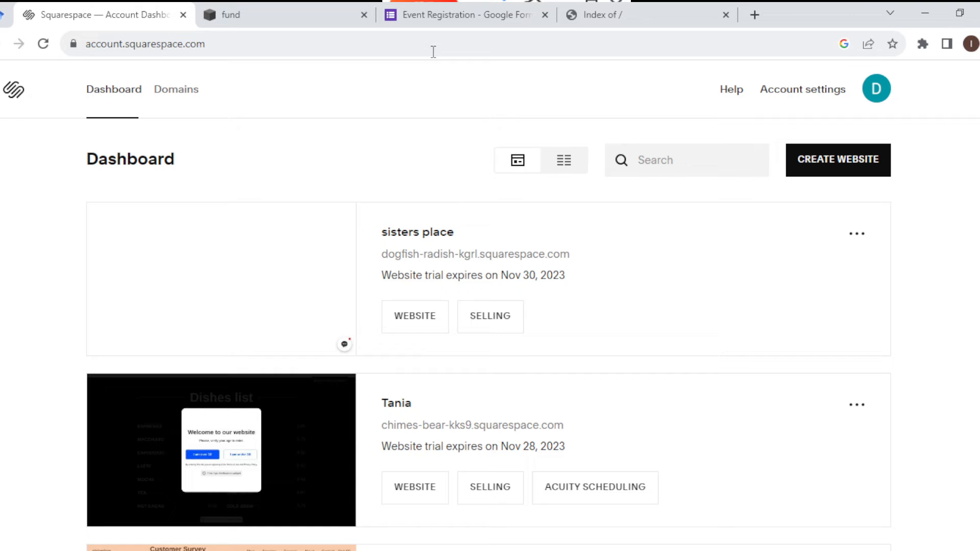
mouse_move(307, 114)
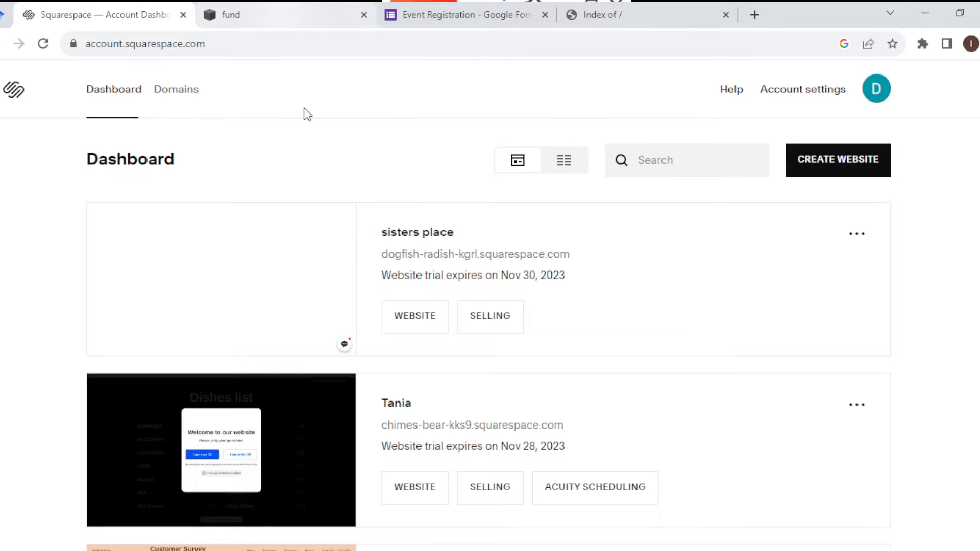
mouse_move(547, 544)
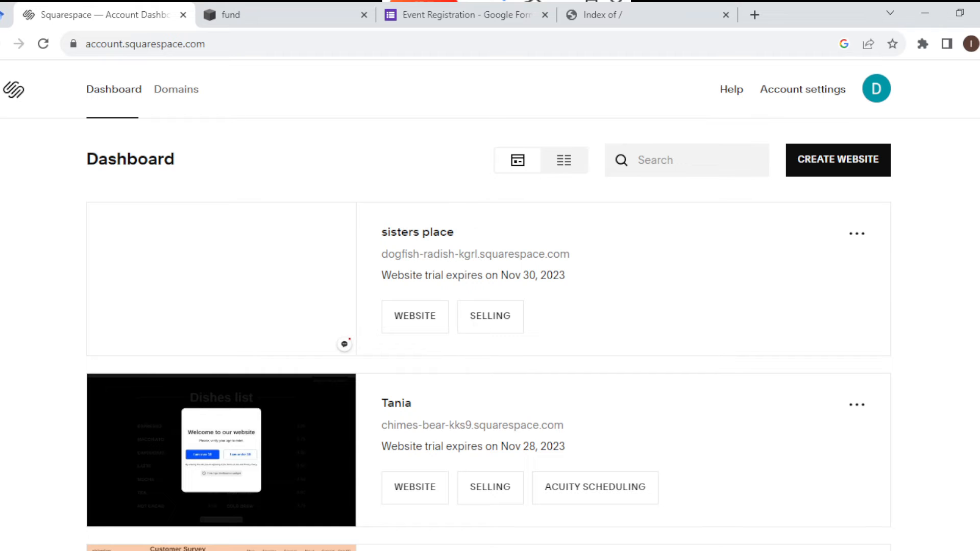
Go to the fund website's editor from the Squarespace dashboard
scroll("down", 3)
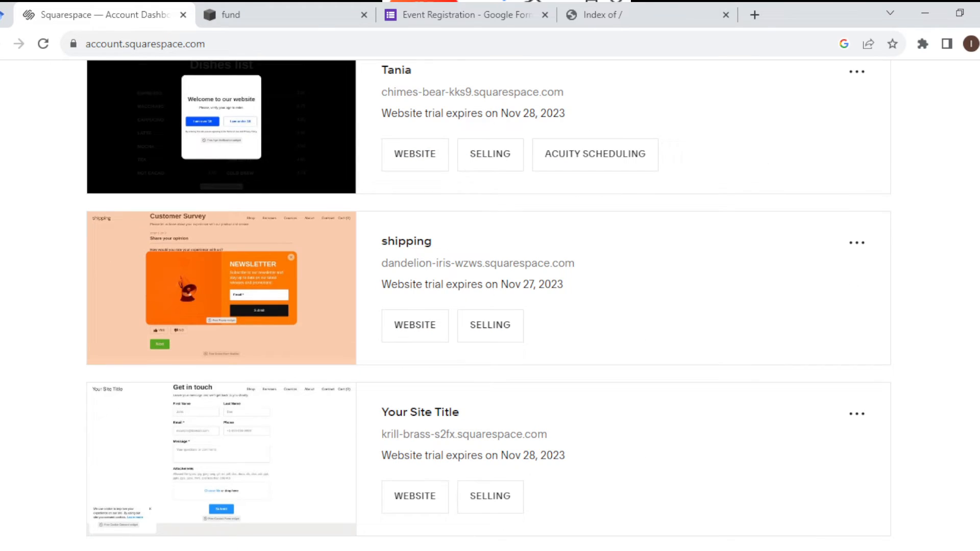
mouse_move(439, 231)
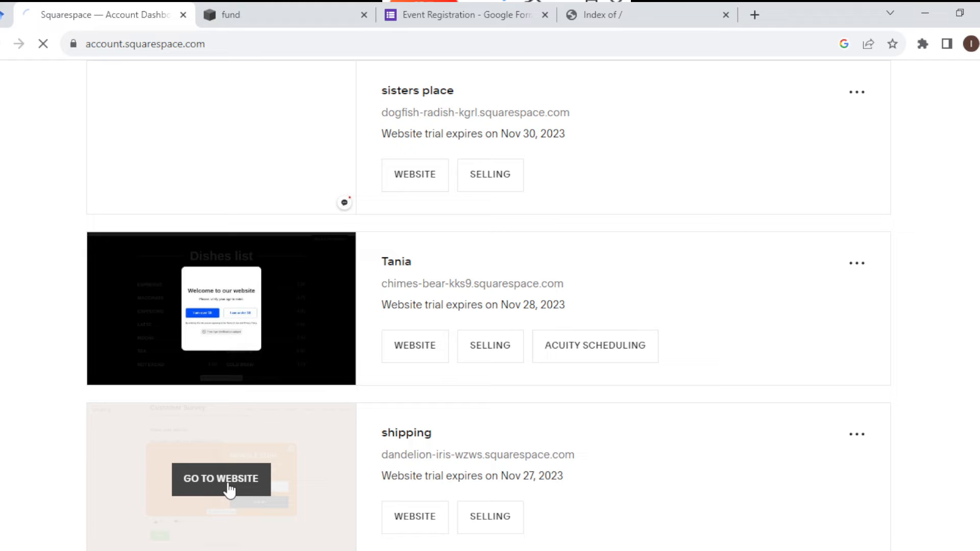
left_click(220, 477)
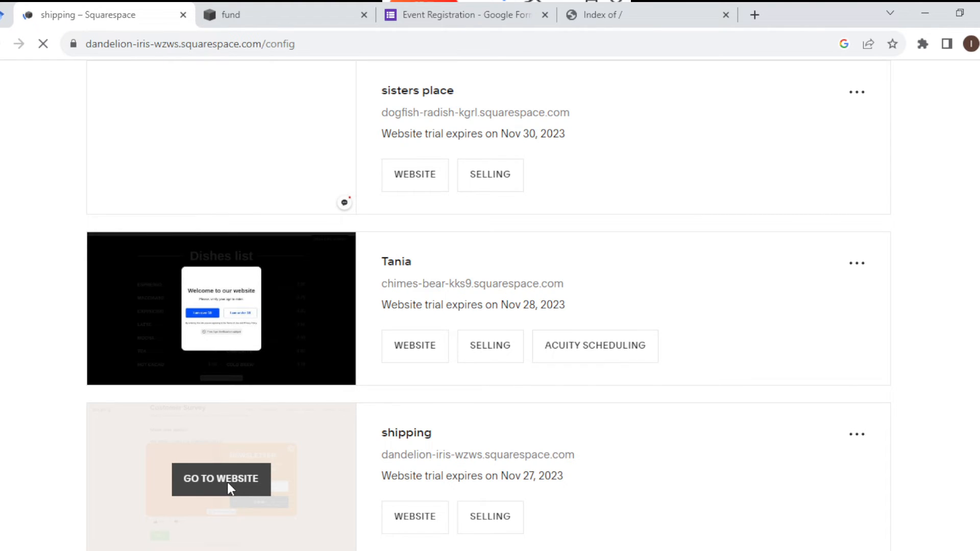
left_click(220, 479)
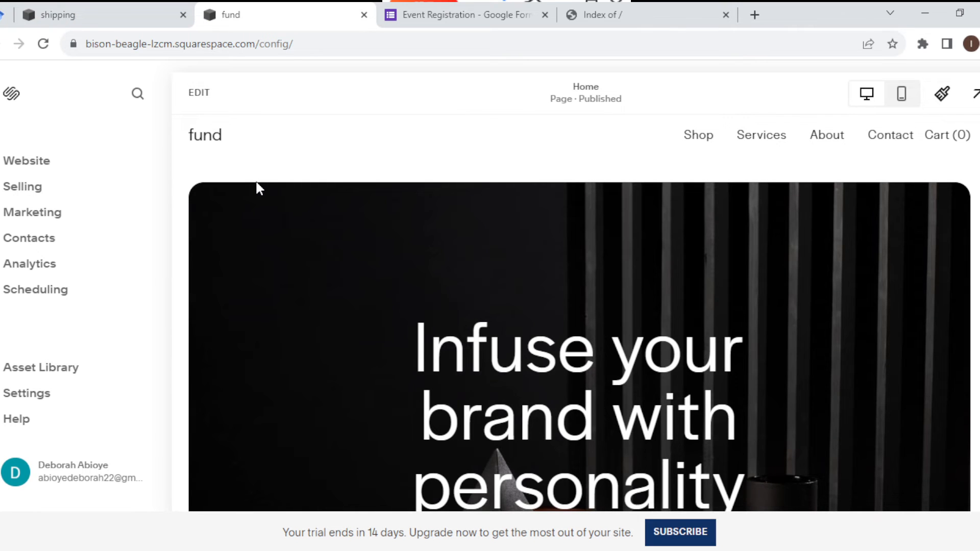
mouse_move(199, 93)
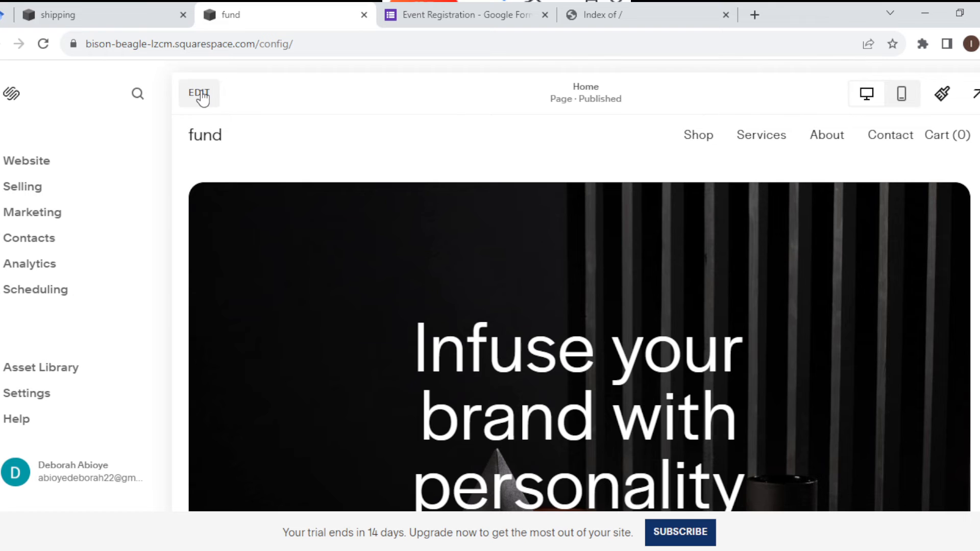
left_click(199, 92)
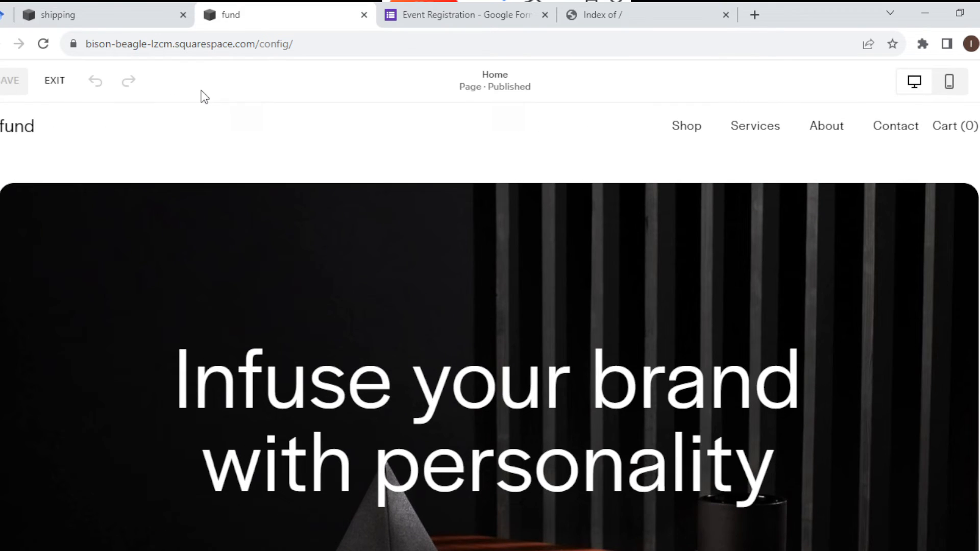
mouse_move(282, 155)
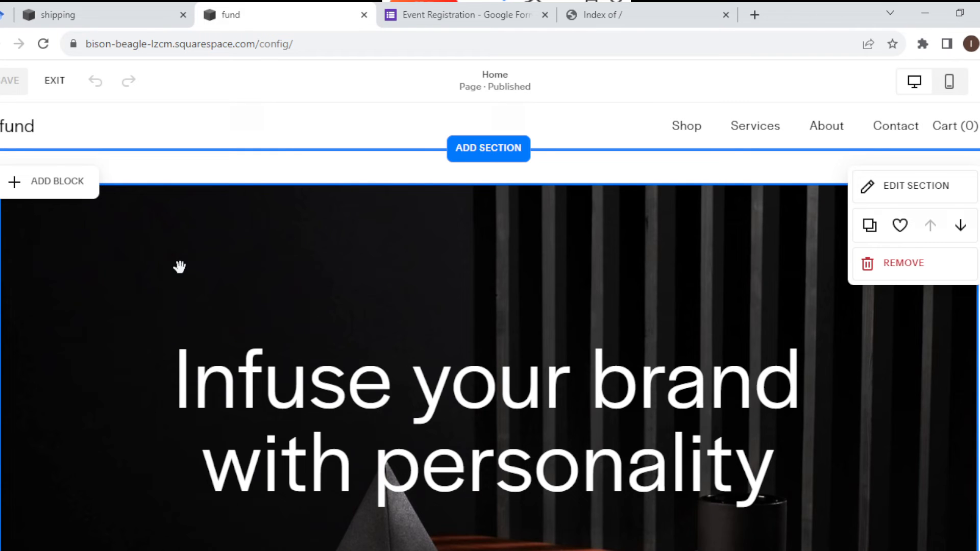
mouse_move(148, 235)
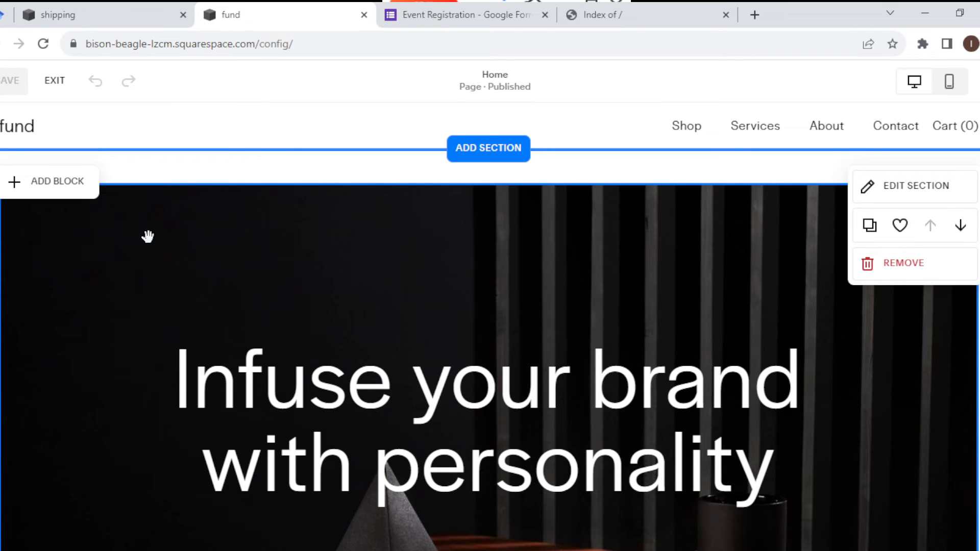
mouse_move(112, 239)
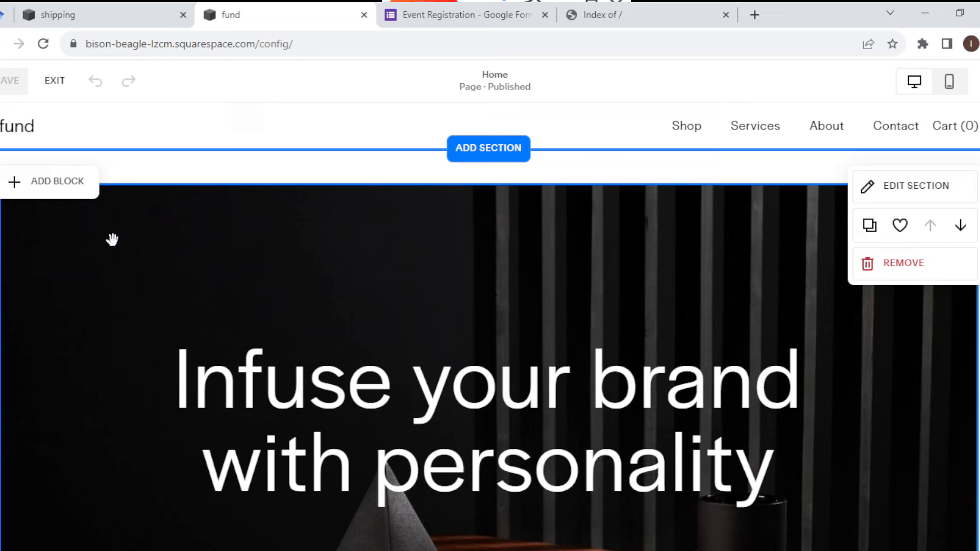
mouse_move(100, 234)
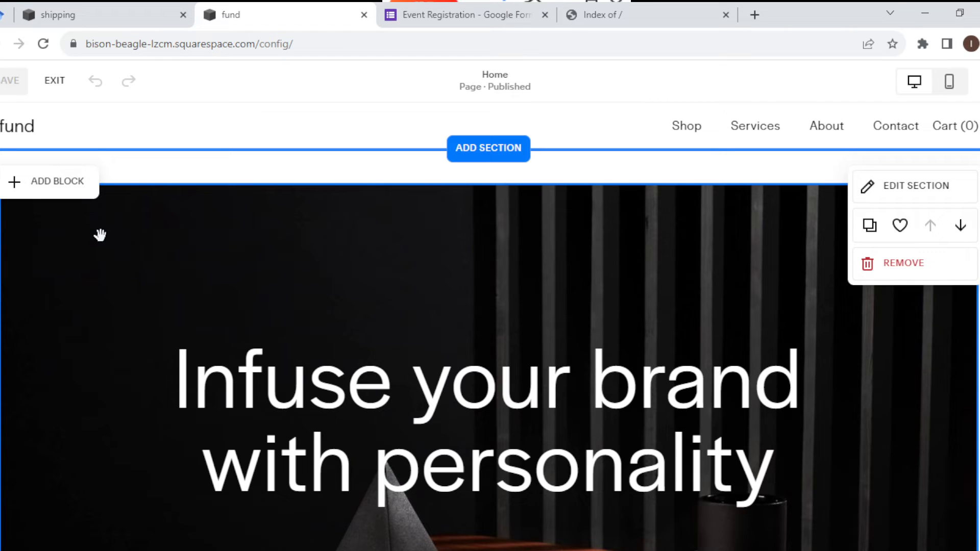
mouse_move(74, 191)
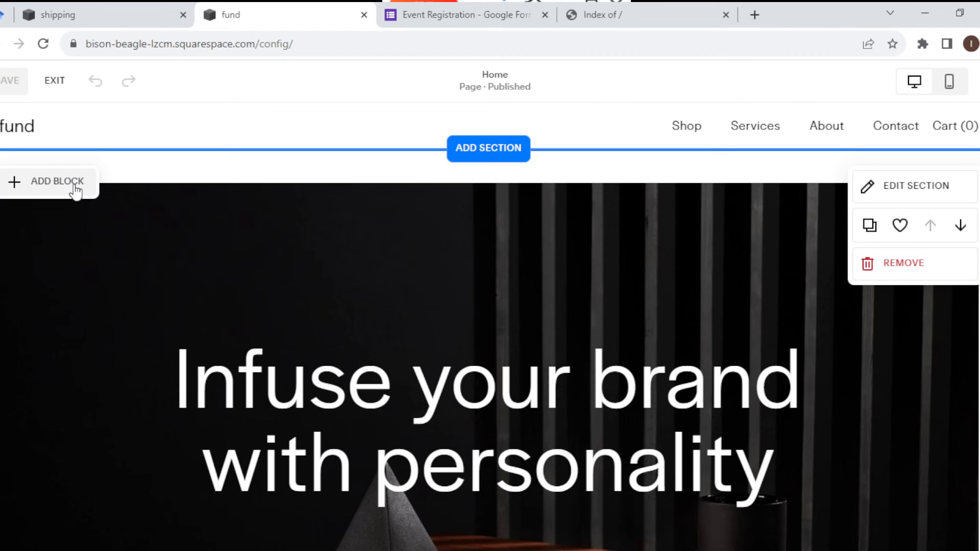
Add an Embed block to the home page hero section
left_click(49, 181)
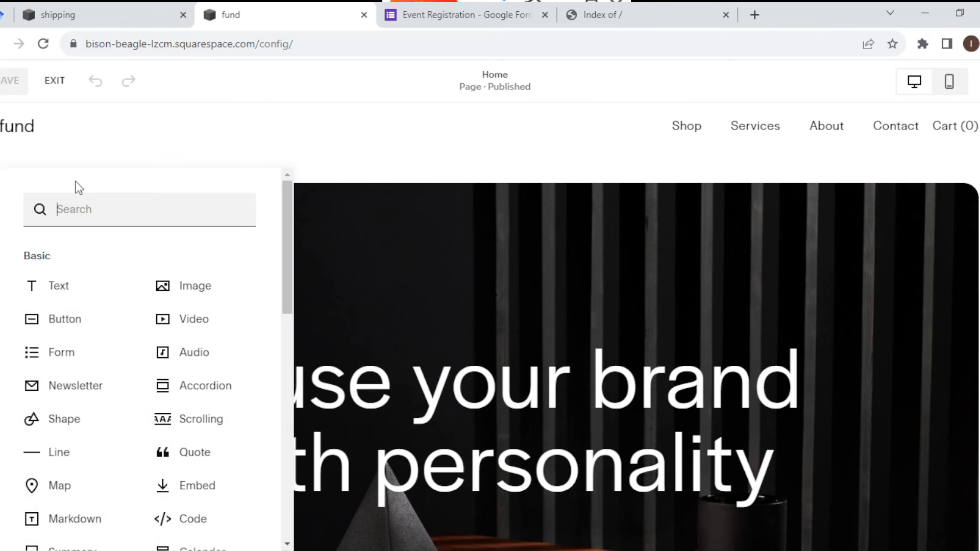
mouse_move(239, 357)
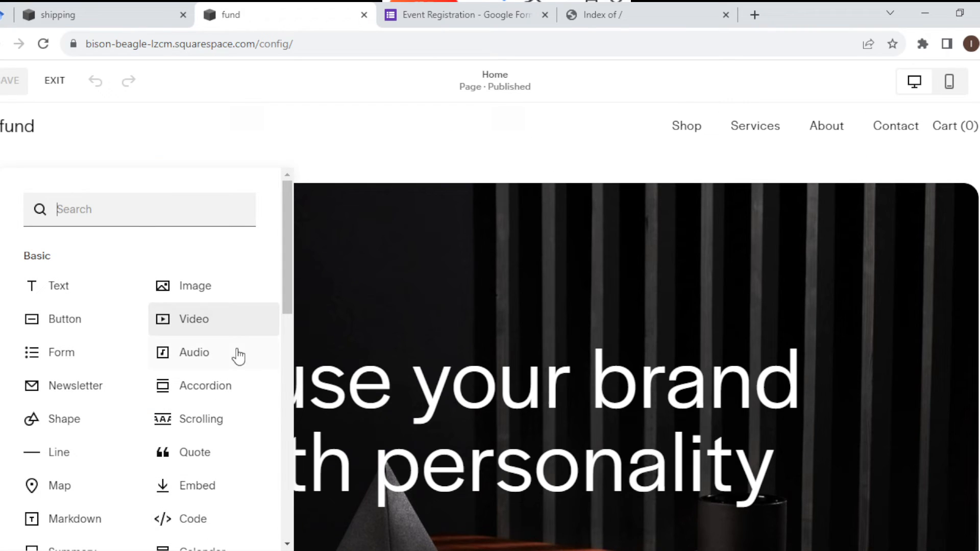
mouse_move(200, 452)
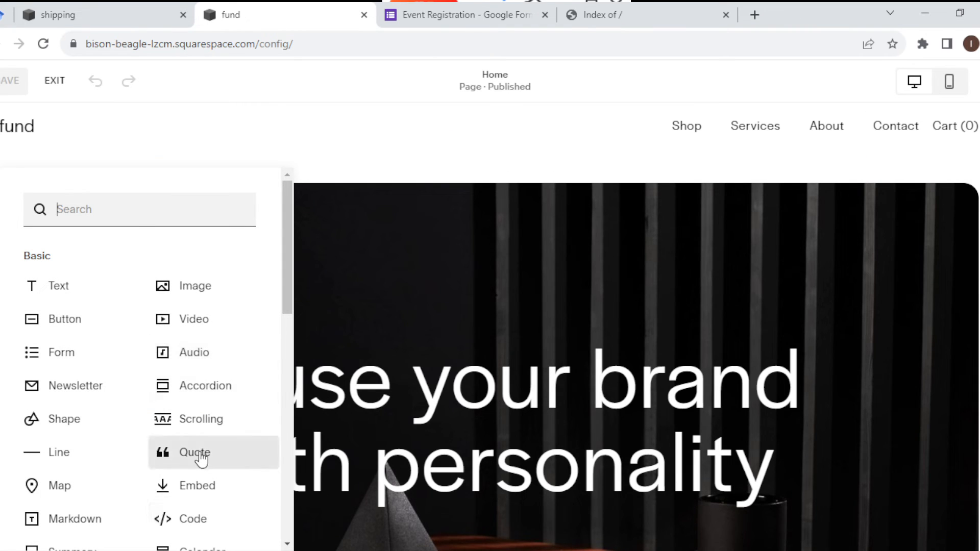
mouse_move(201, 486)
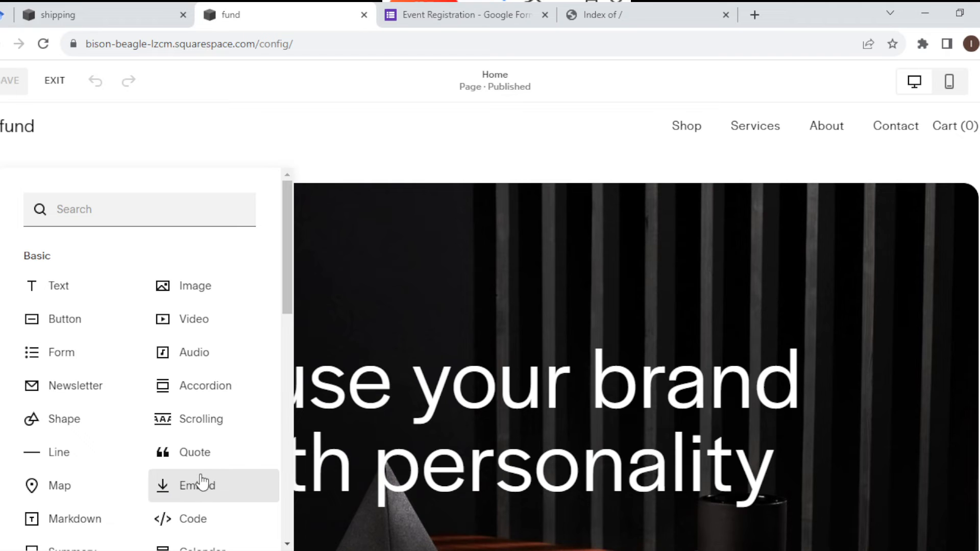
left_click(196, 486)
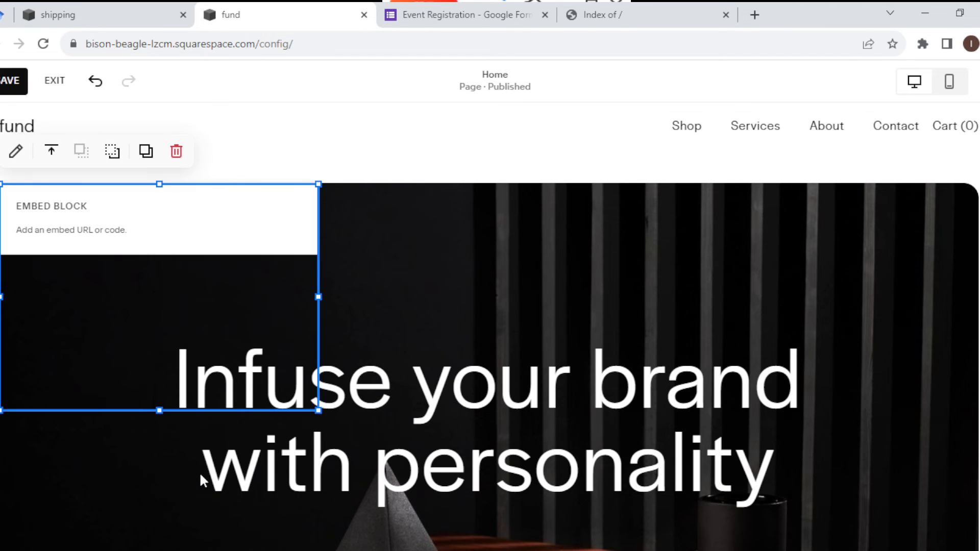
mouse_move(132, 236)
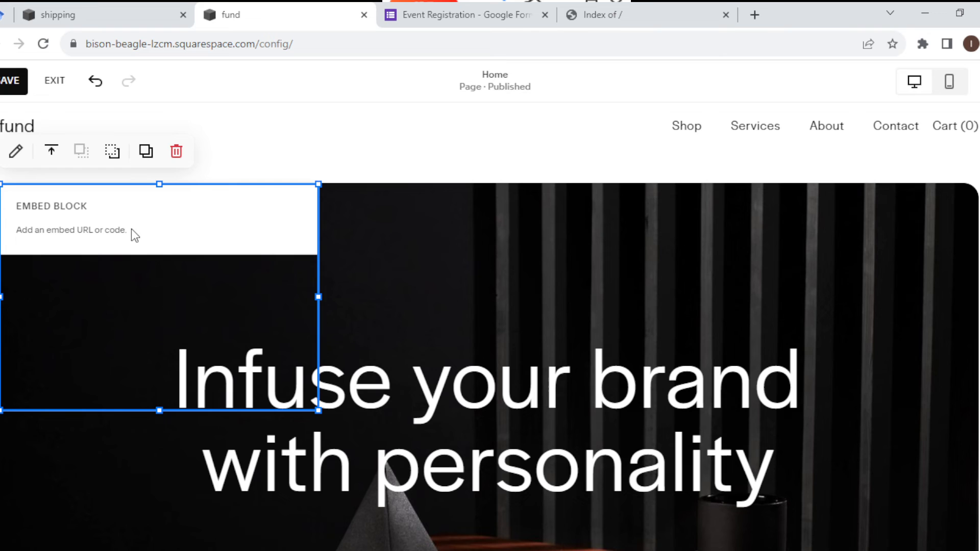
mouse_move(66, 219)
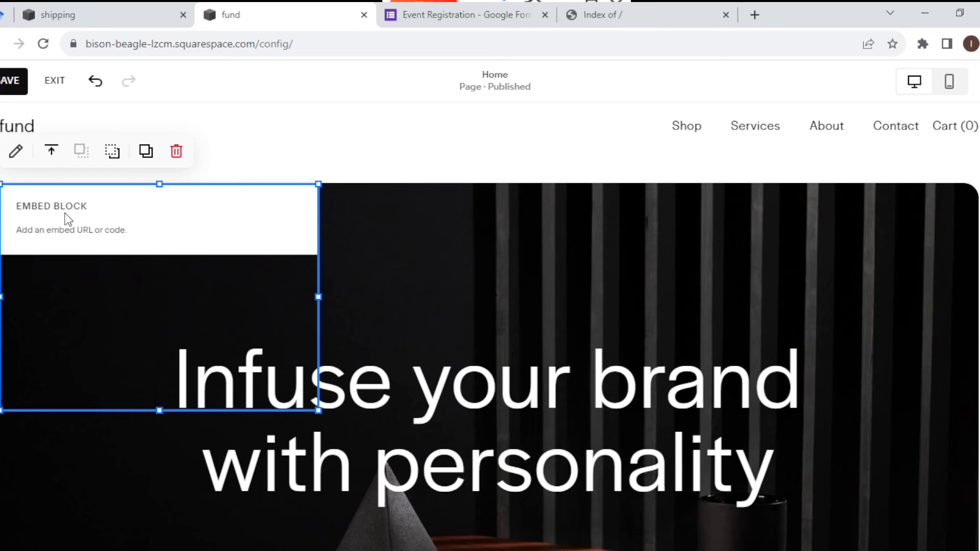
mouse_move(124, 222)
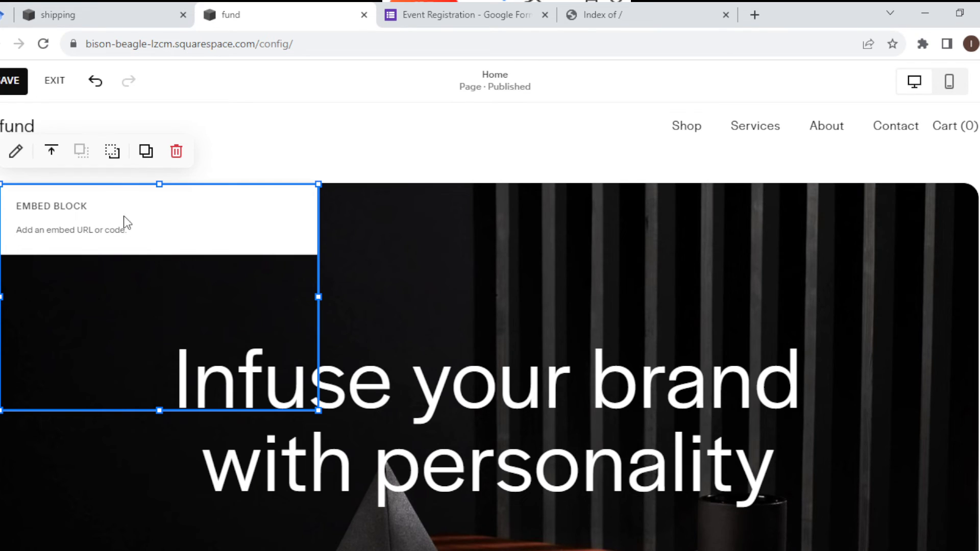
mouse_move(131, 235)
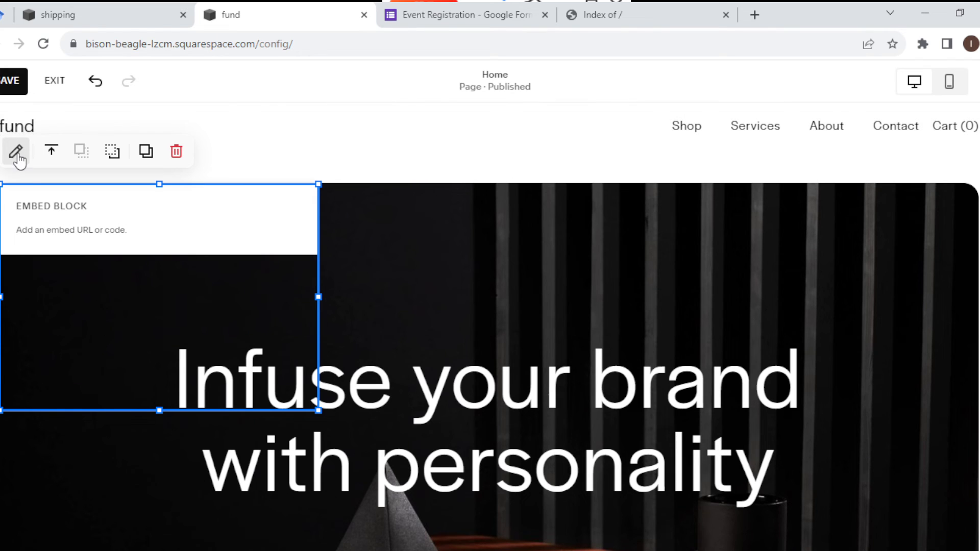
mouse_move(51, 151)
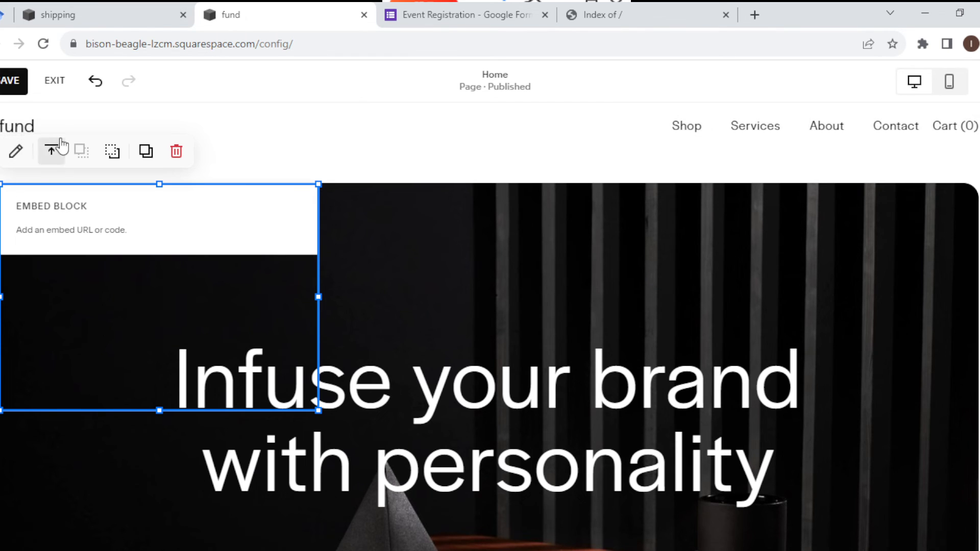
mouse_move(16, 152)
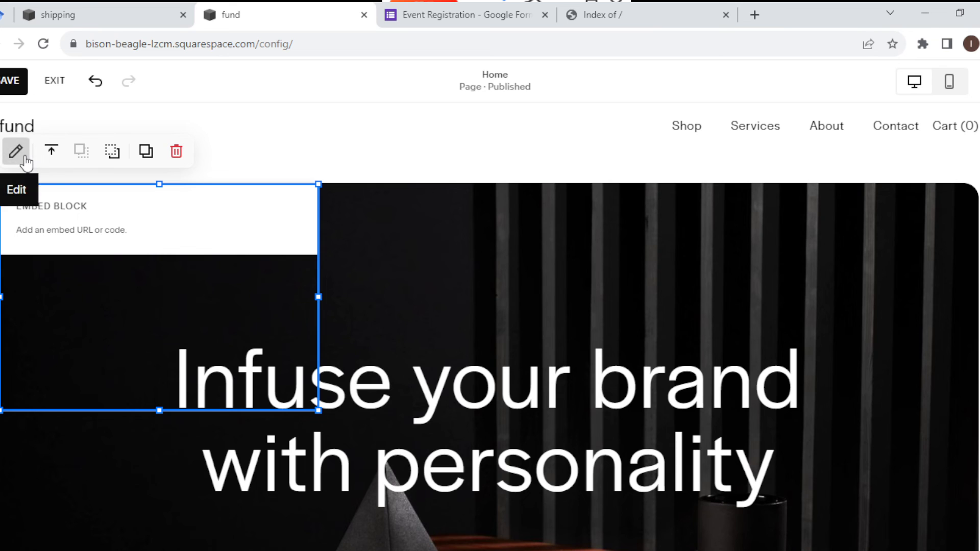
Bring up the embed block's content settings via its Edit icon
left_click(15, 151)
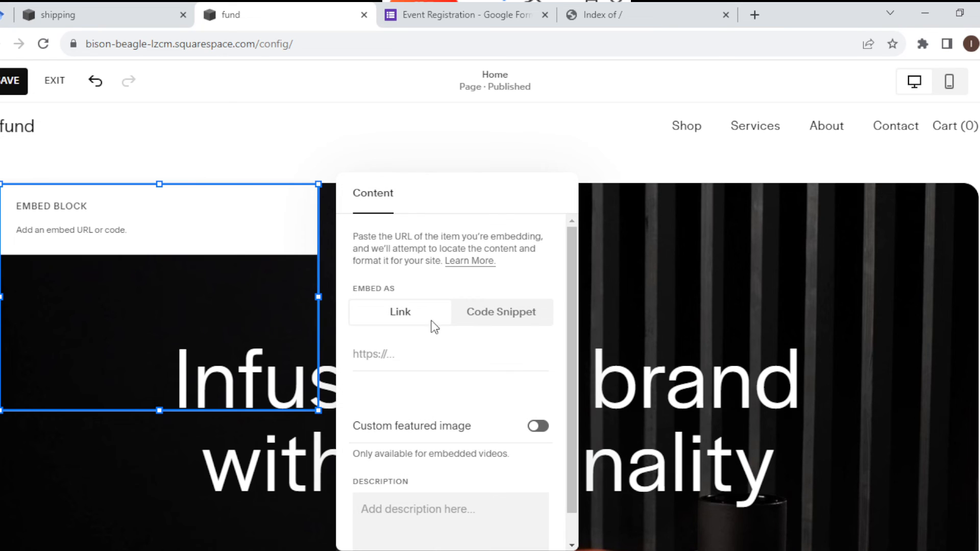
mouse_move(456, 330)
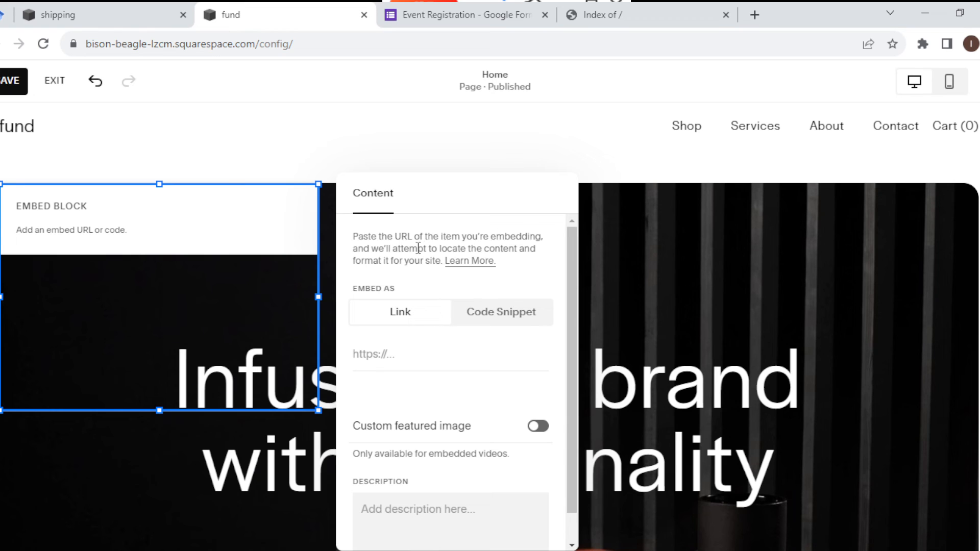
mouse_move(496, 312)
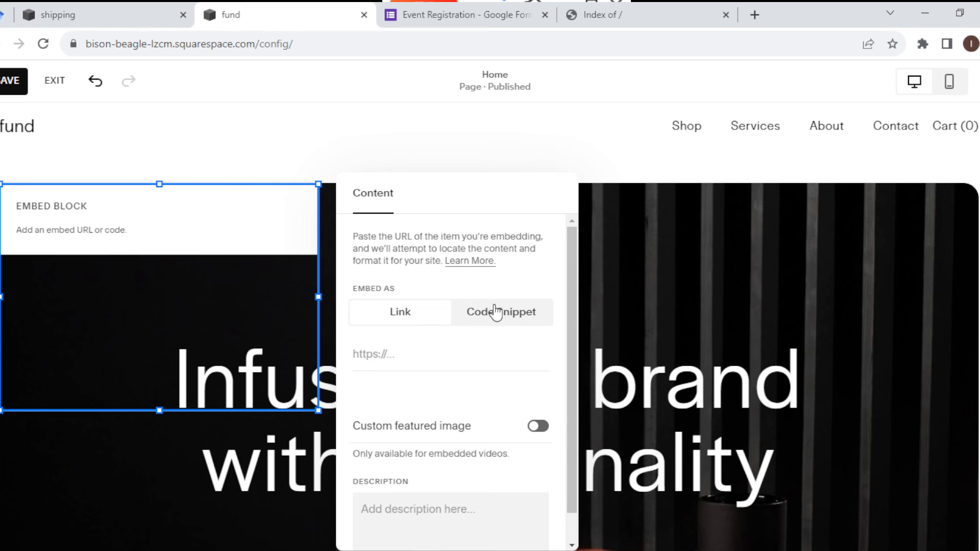
Set the embed to Code Snippet and bring up its empty code editor
left_click(501, 313)
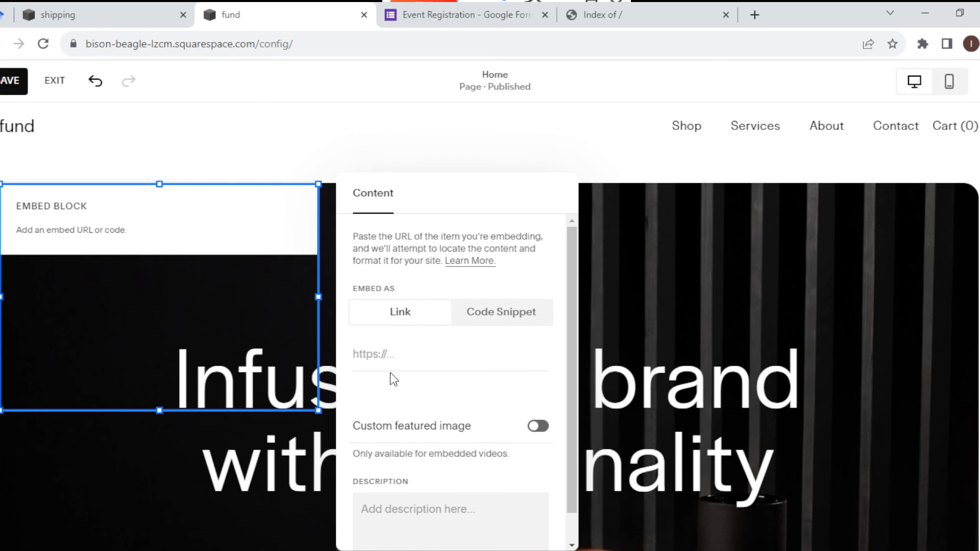
mouse_move(428, 296)
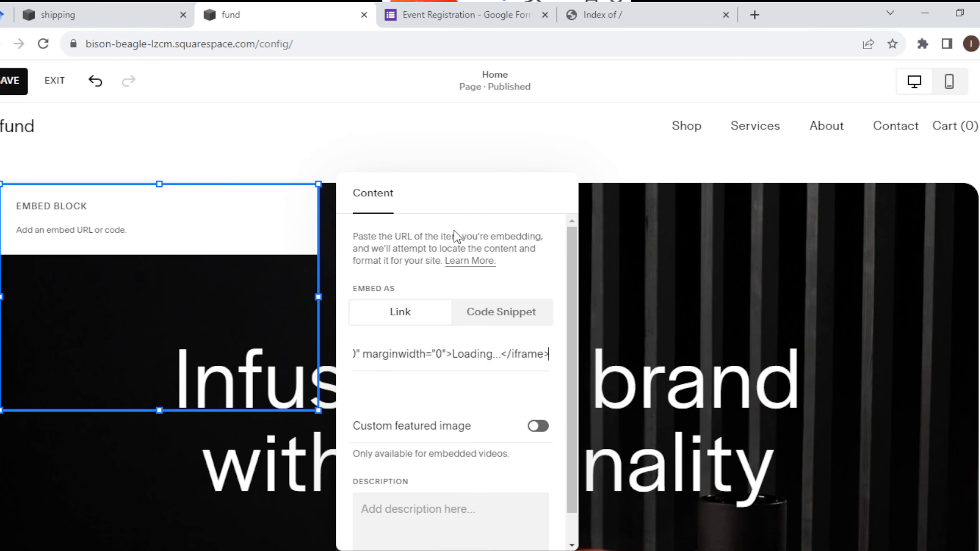
mouse_move(486, 305)
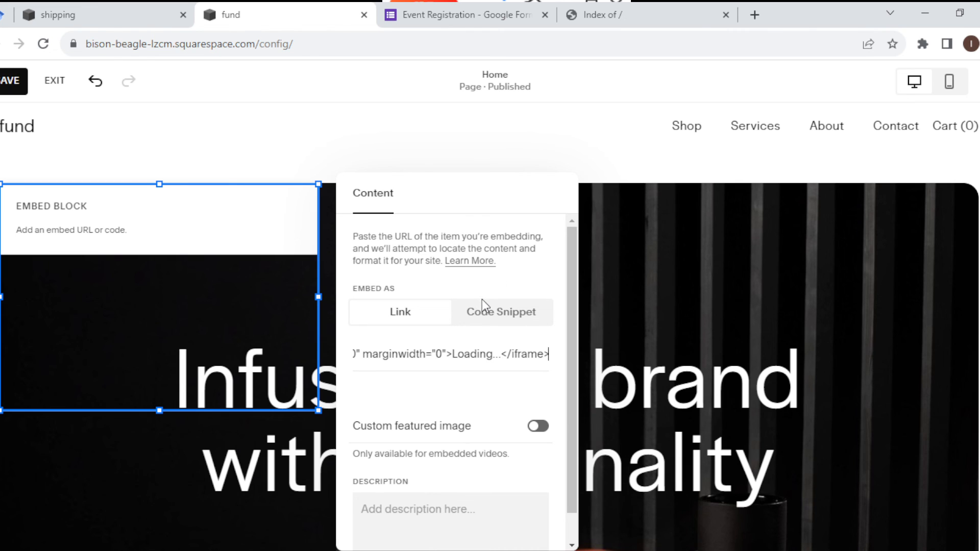
left_click(500, 312)
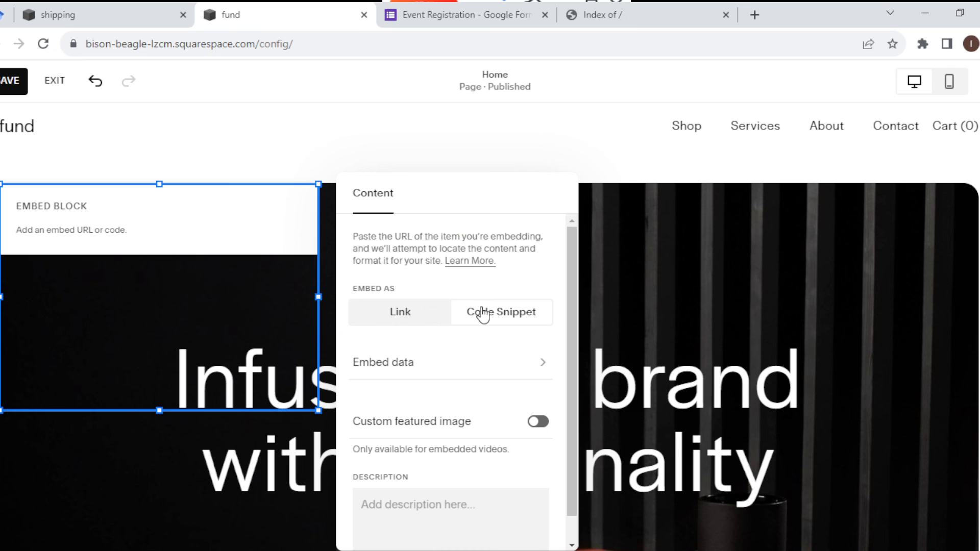
left_click(501, 313)
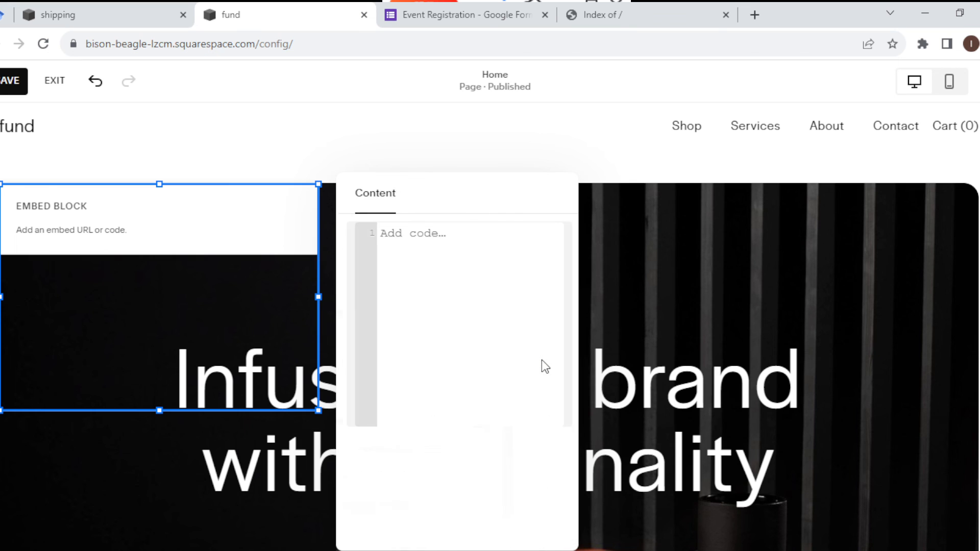
Paste the Google Forms iframe code so the Event registration form appears in the block
left_click(438, 233)
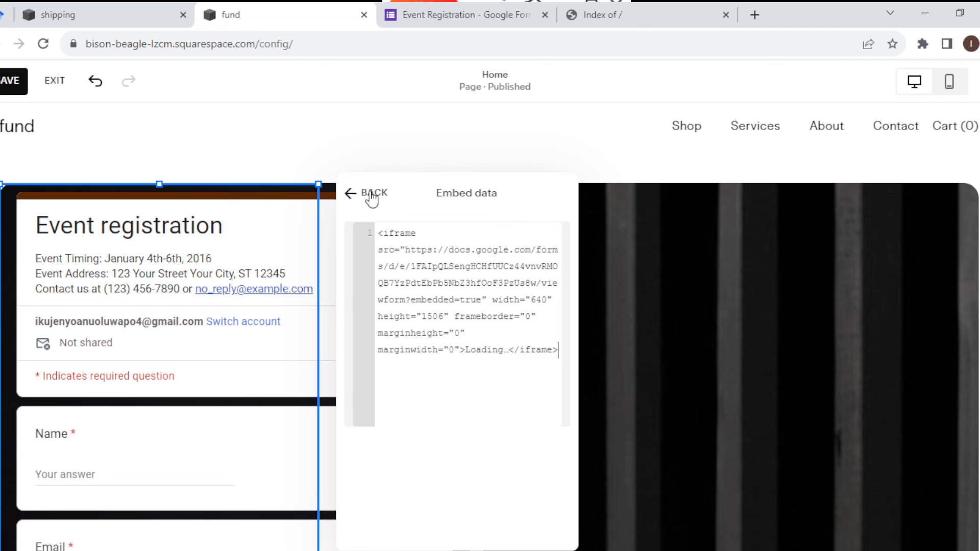
left_click(352, 193)
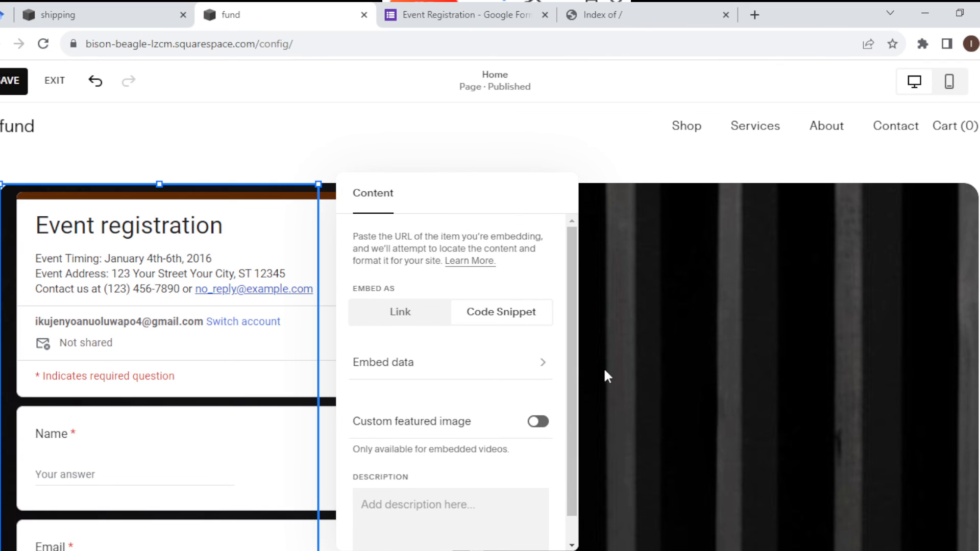
mouse_move(12, 81)
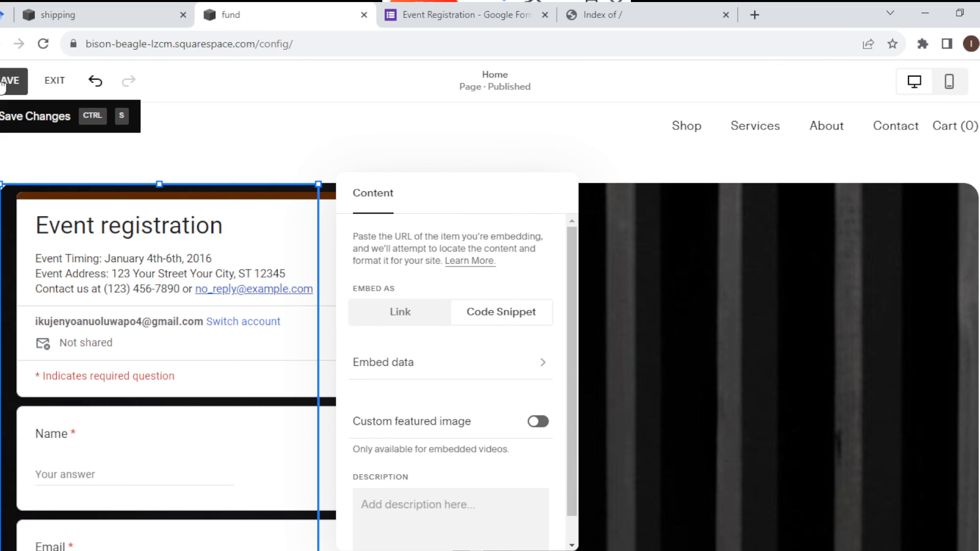